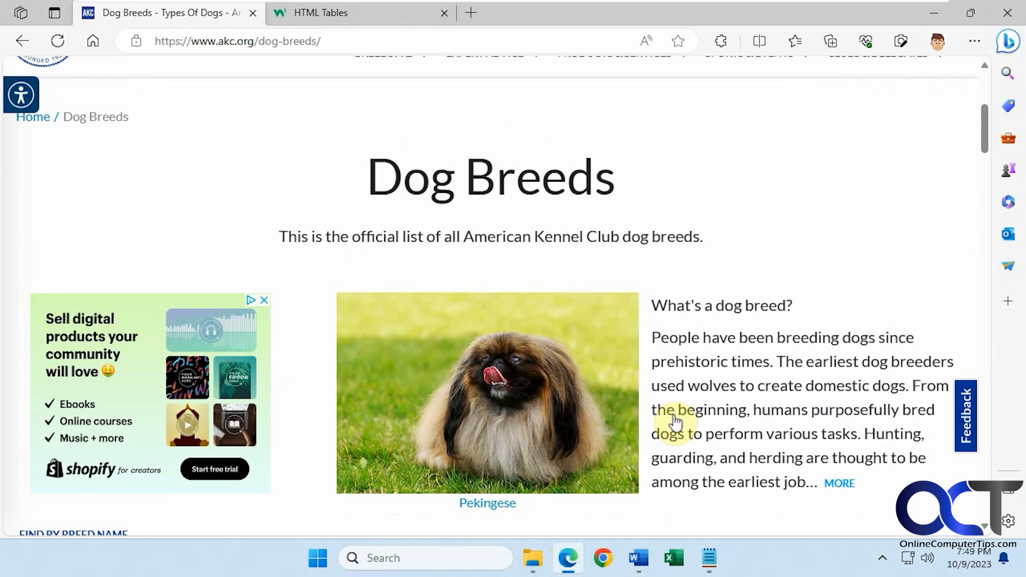
mouse_move(501, 204)
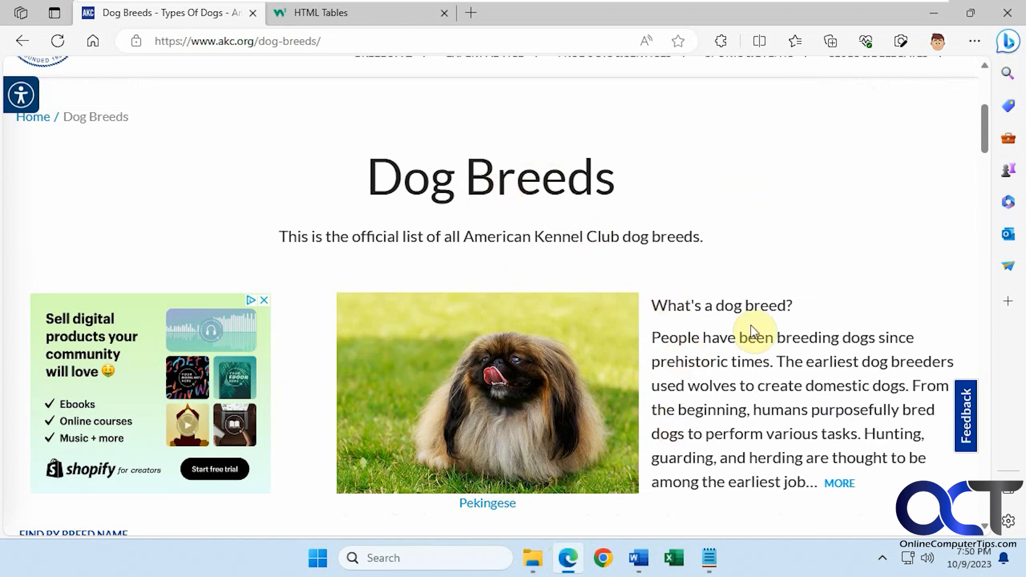
mouse_move(709, 298)
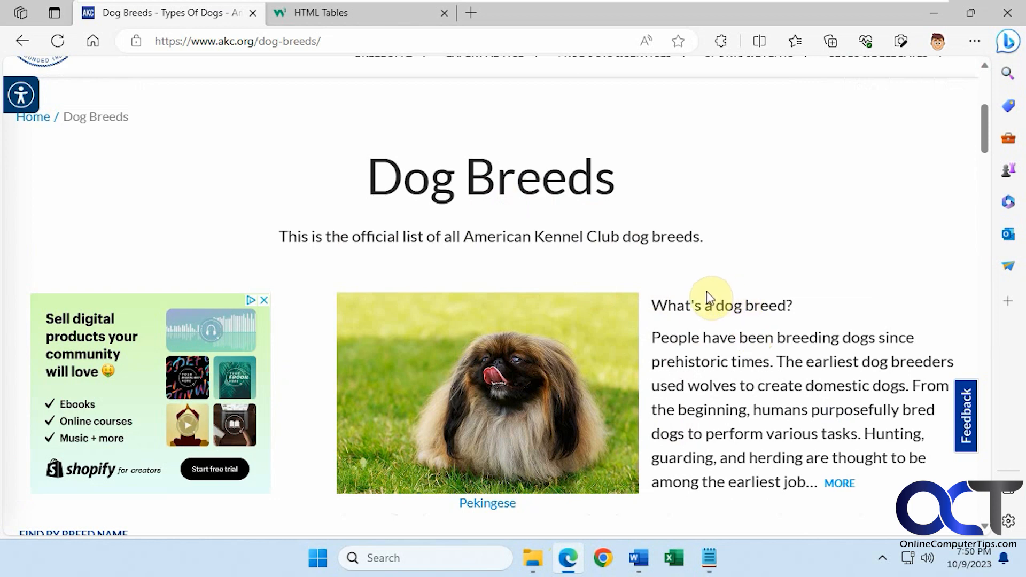
mouse_move(700, 279)
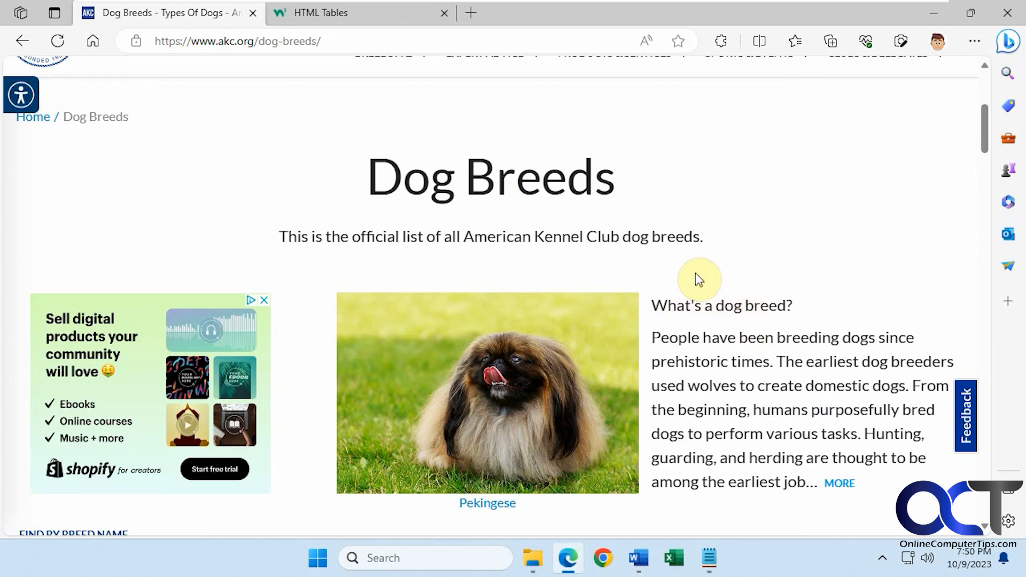
mouse_move(771, 249)
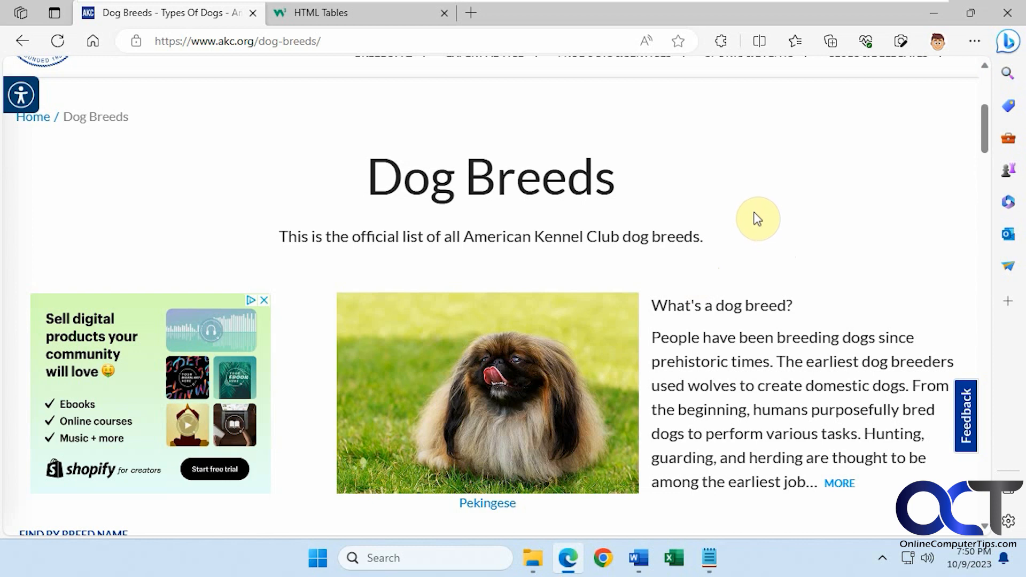
mouse_move(984, 70)
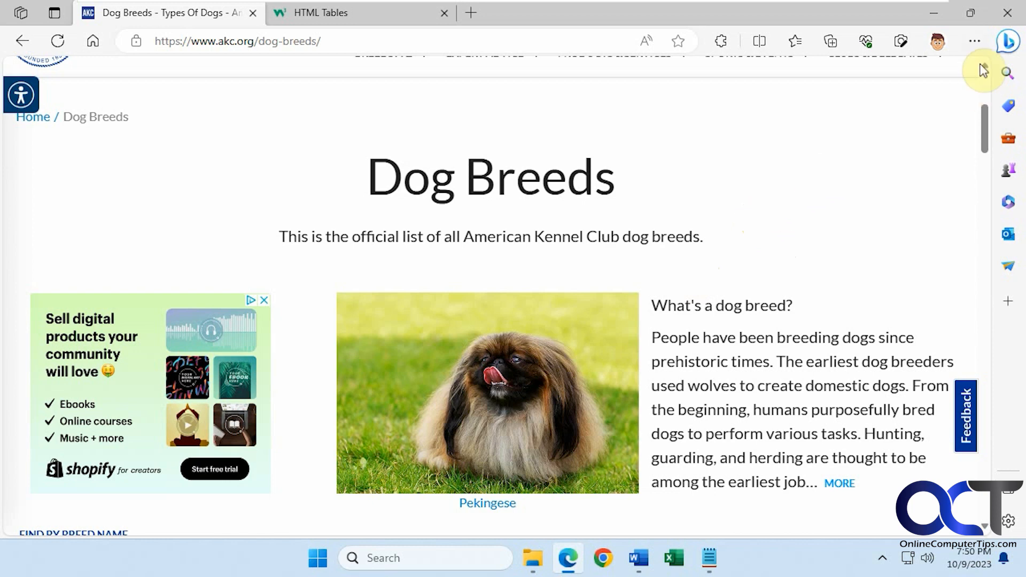
Check the Edge version (117.0.2045.60) on the About page and leave settings
left_click(975, 41)
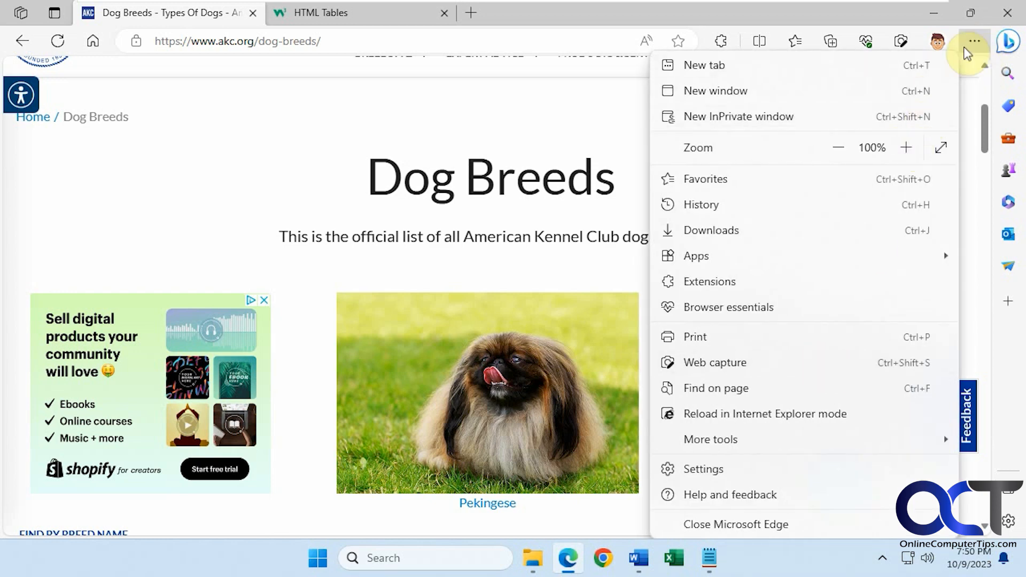
left_click(730, 494)
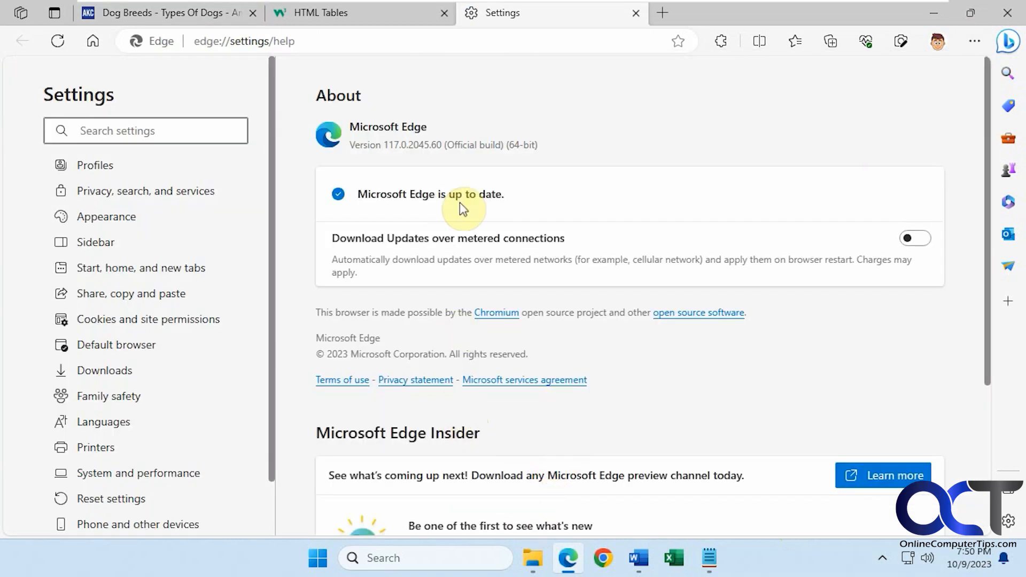
double_click(413, 144)
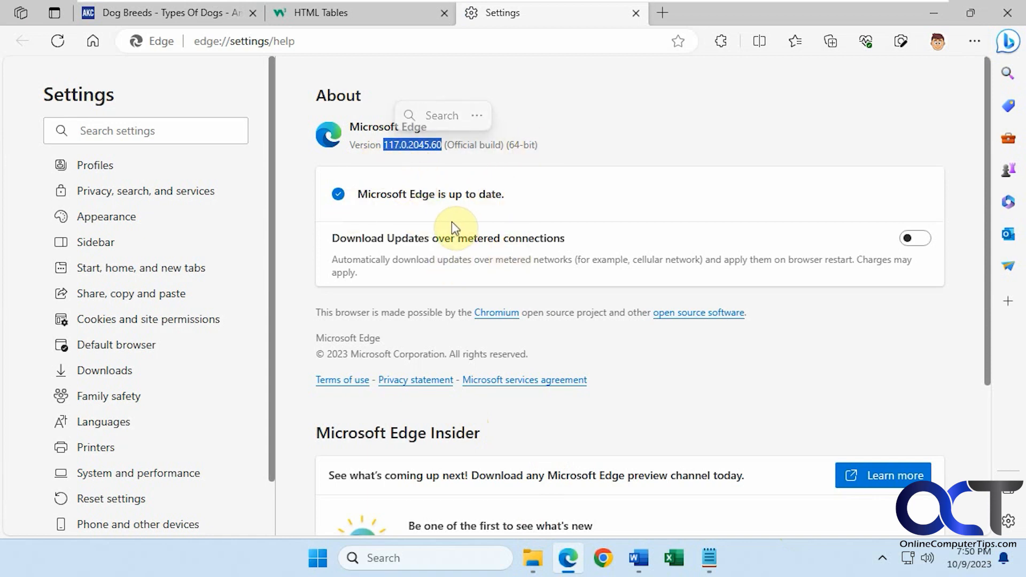
mouse_move(426, 154)
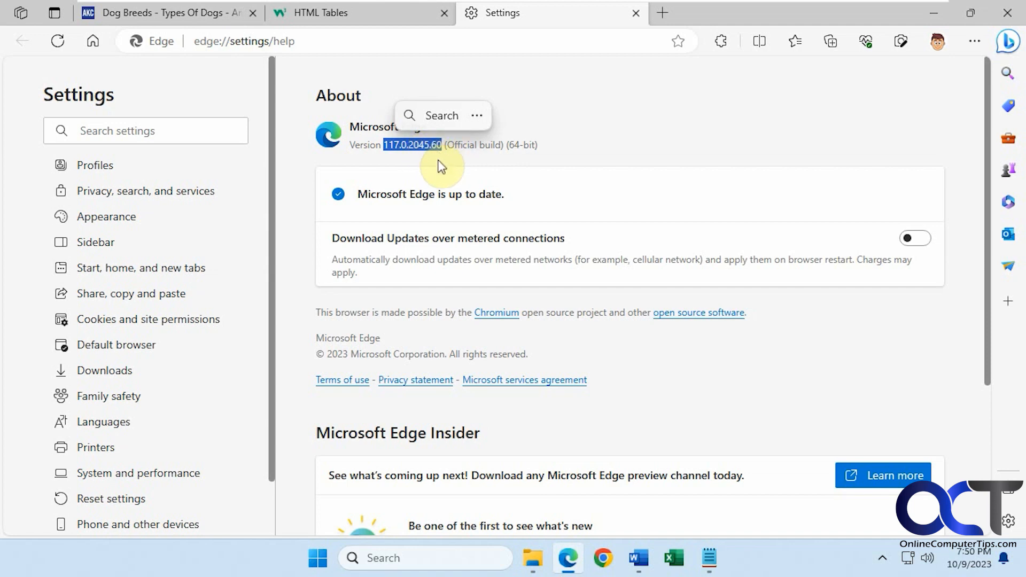
mouse_move(635, 13)
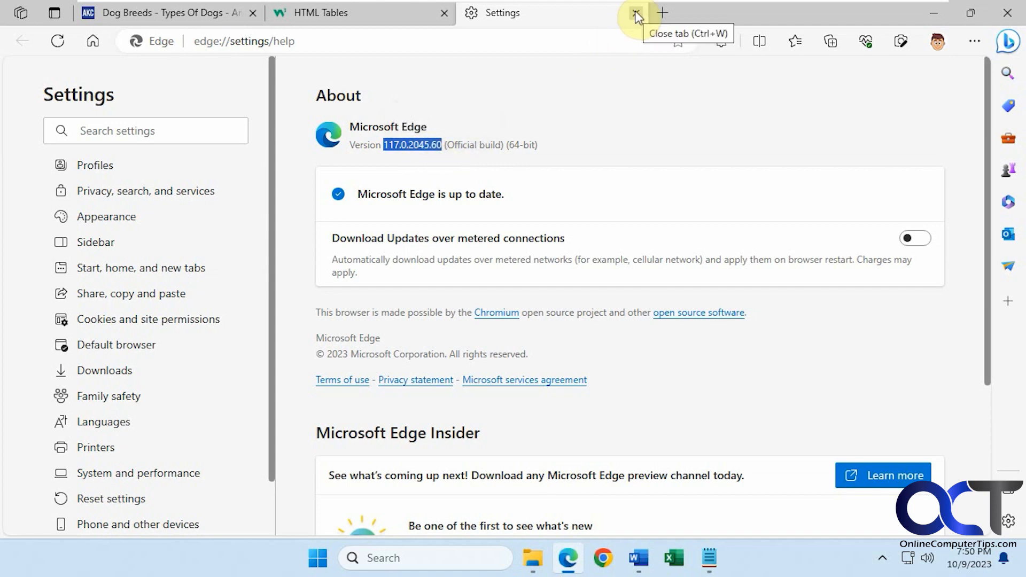
left_click(635, 13)
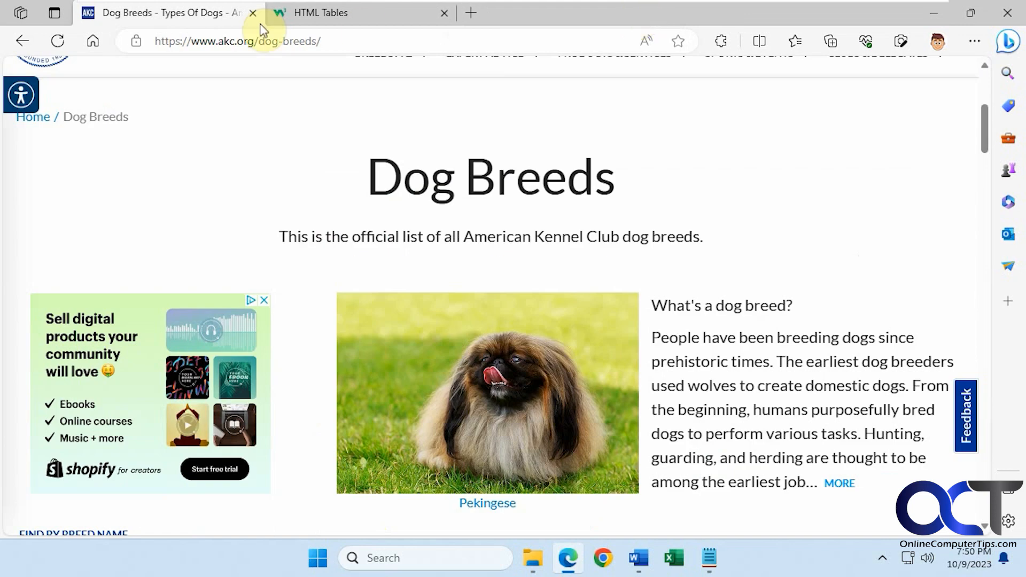
Capture the dog breed description area with Web capture, copy it and paste it into Word
right_click(688, 217)
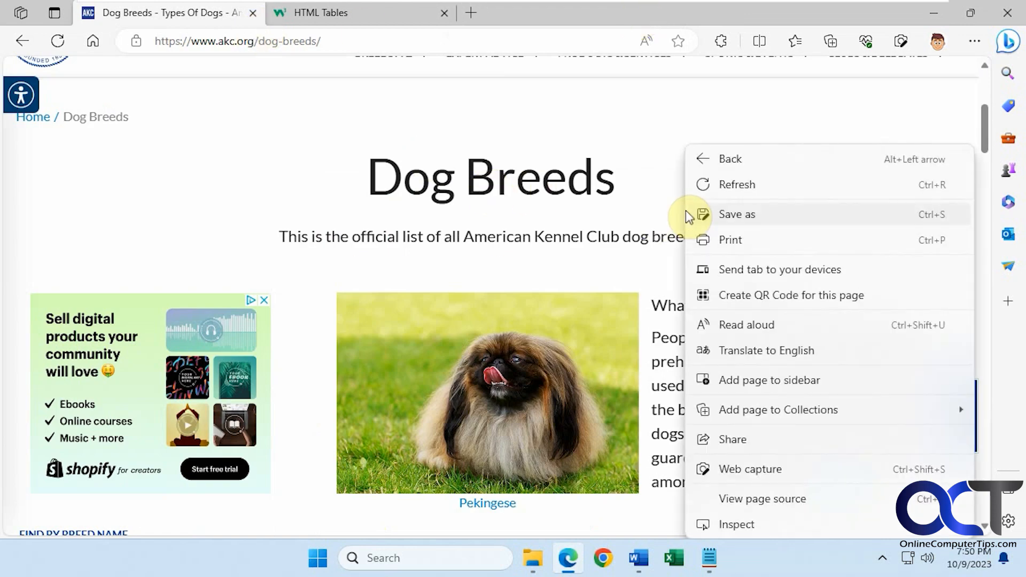
mouse_move(749, 469)
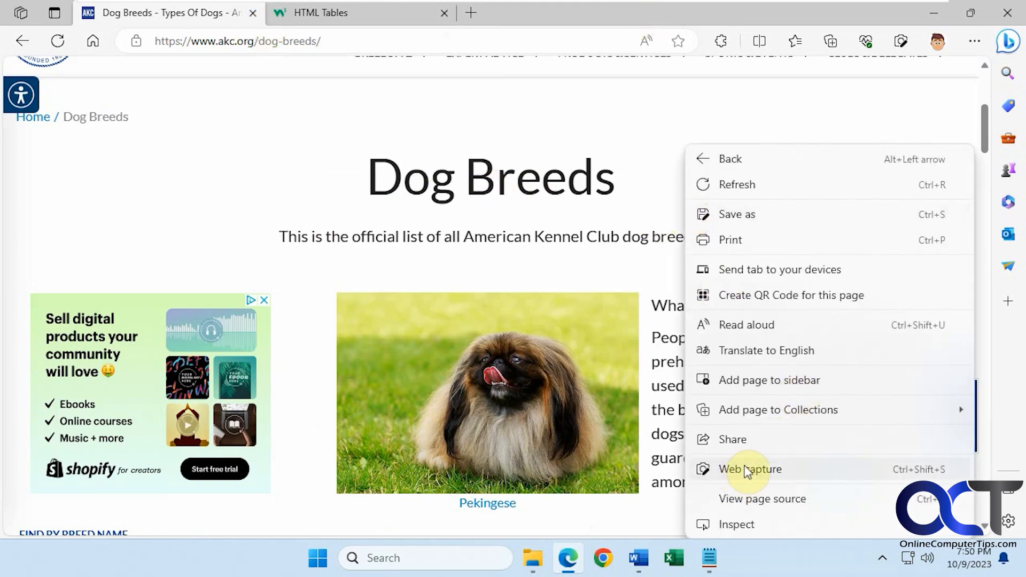
left_click(749, 469)
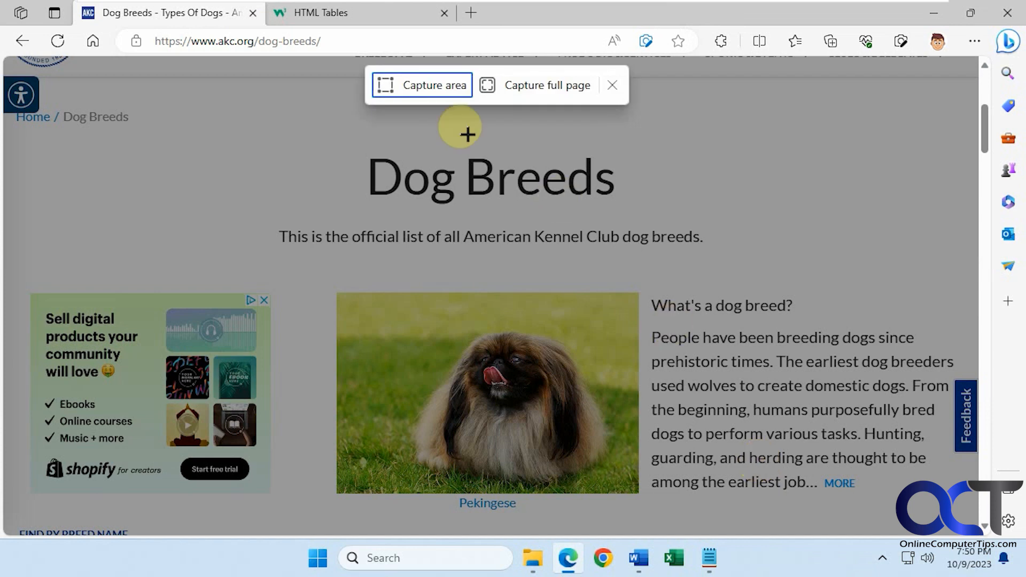
mouse_move(570, 282)
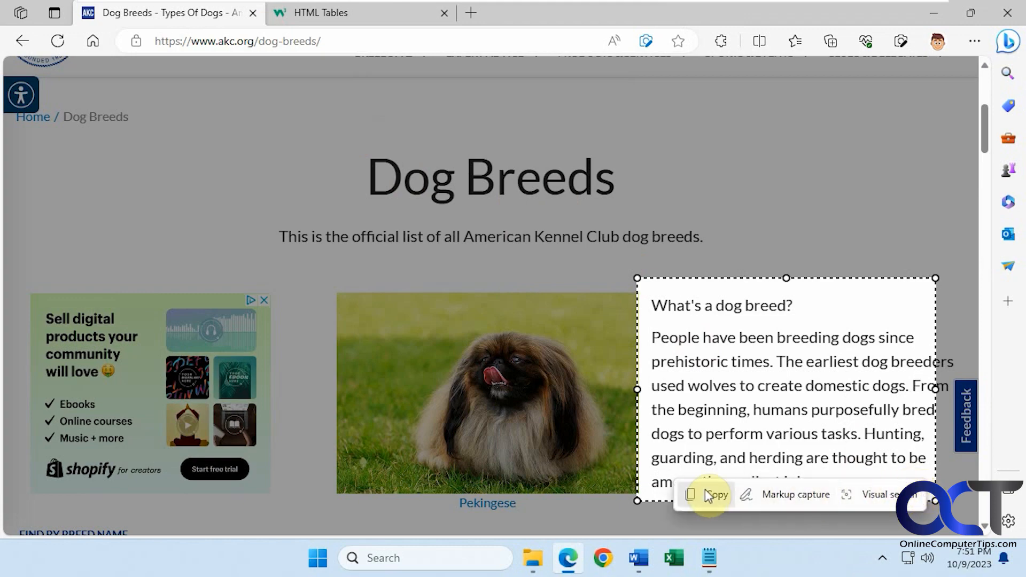
left_click(636, 559)
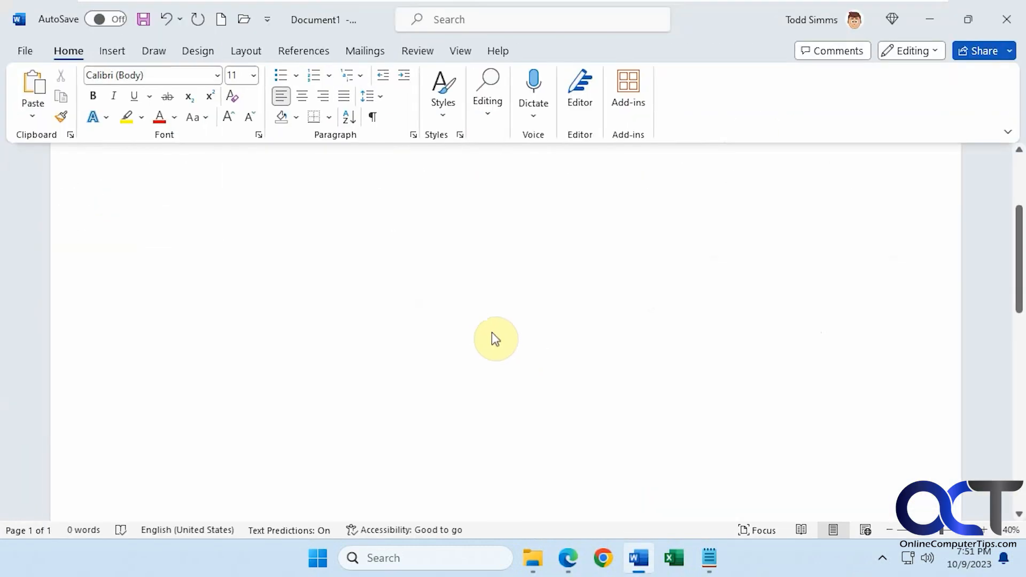
key("ctrl+v")
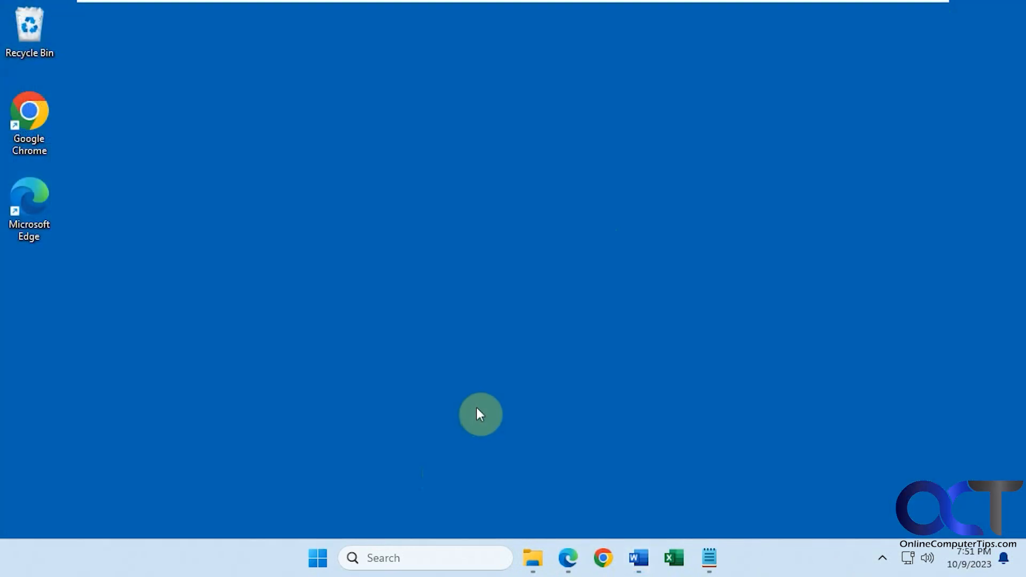
mouse_move(381, 332)
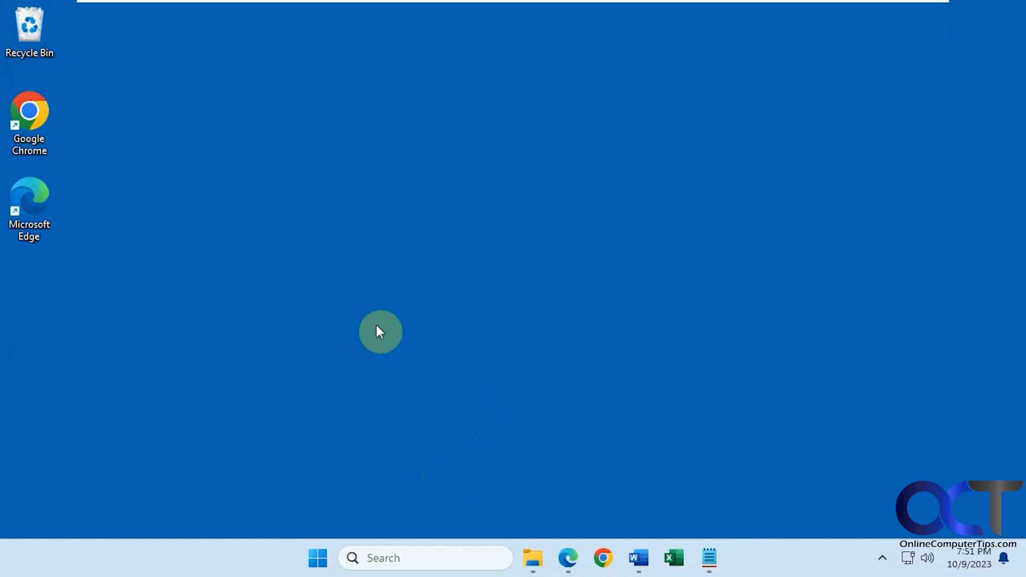
Add the --enable-features=msEdgeAreaSelect flag to the Edge shortcut target, with admin permission
right_click(29, 200)
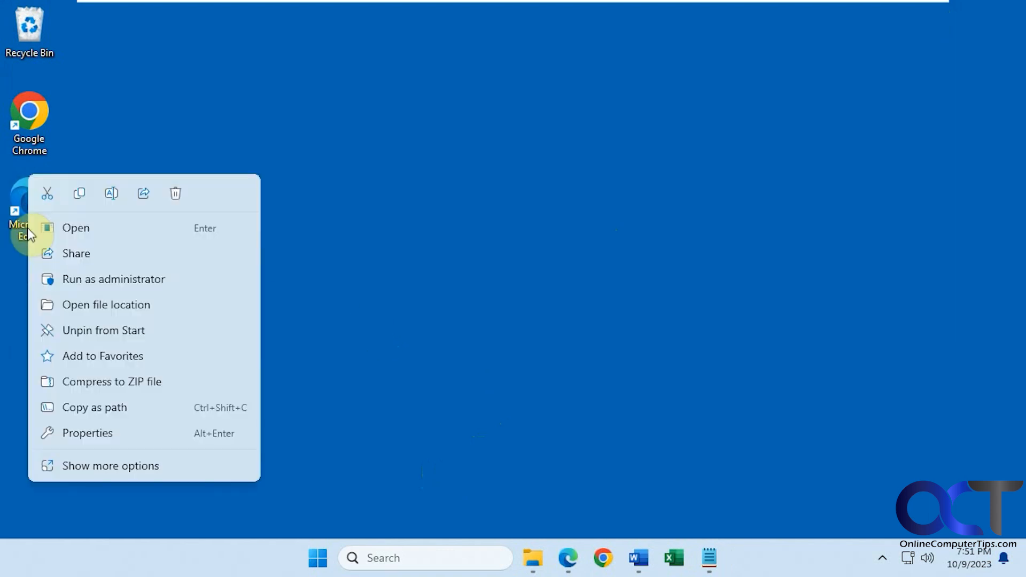
left_click(86, 433)
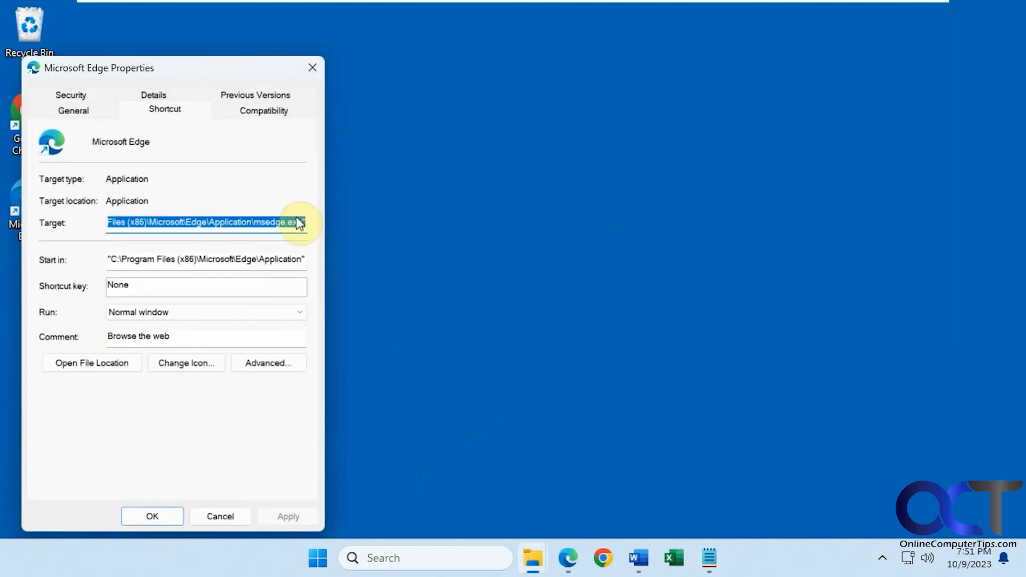
left_click(274, 223)
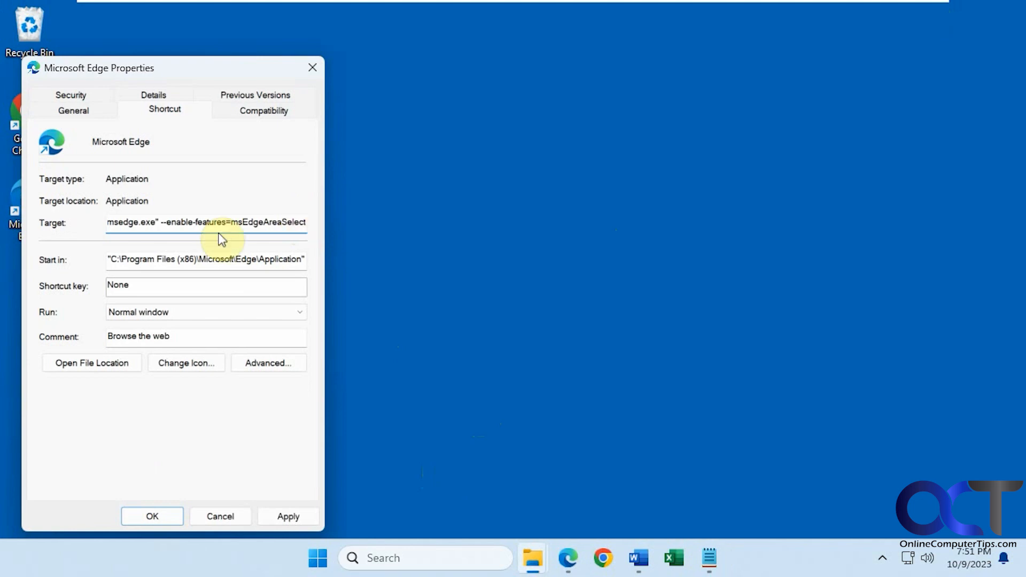
left_click(287, 516)
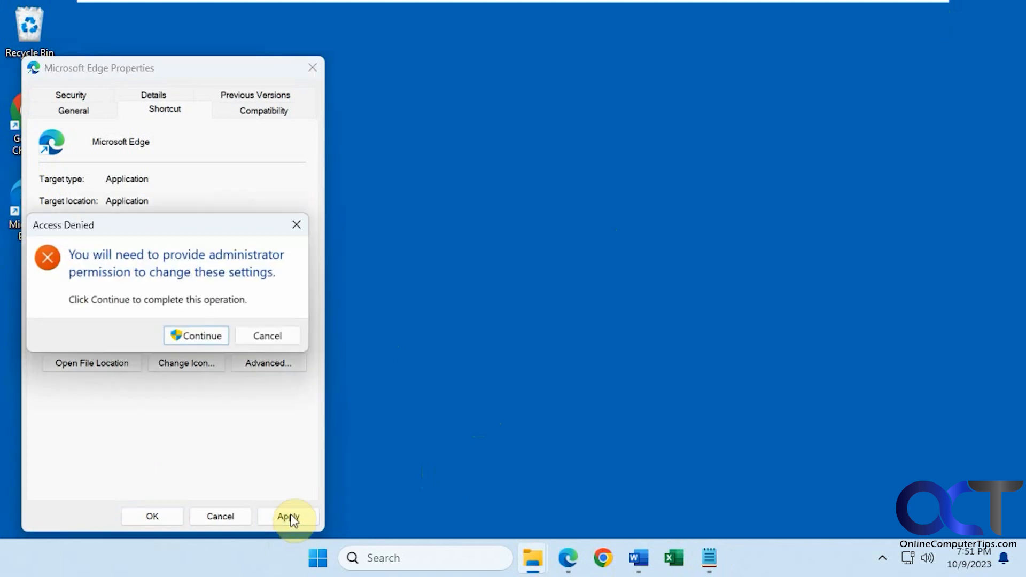
left_click(202, 335)
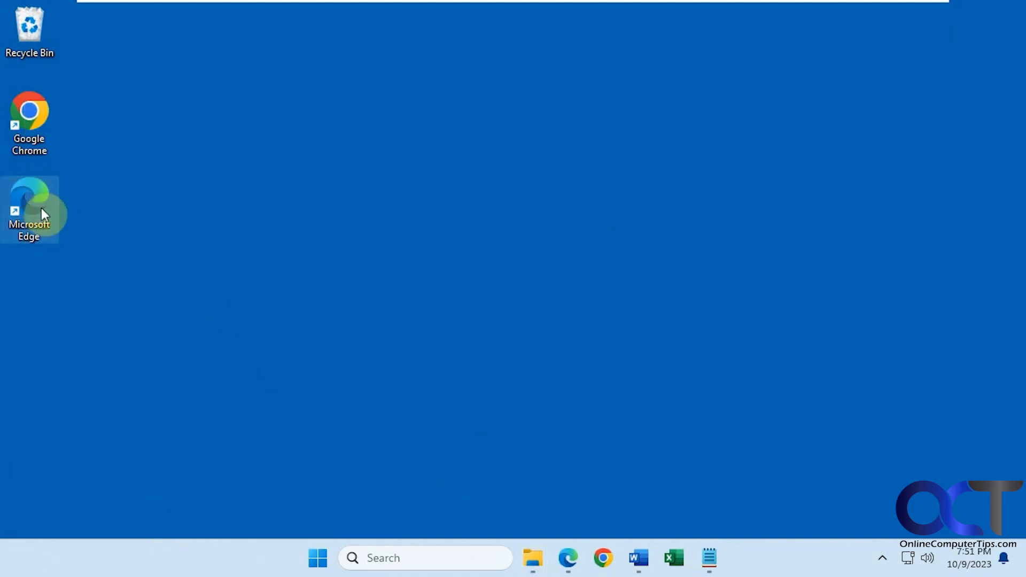
Launch Edge from the modified shortcut, then close the browser window
double_click(28, 194)
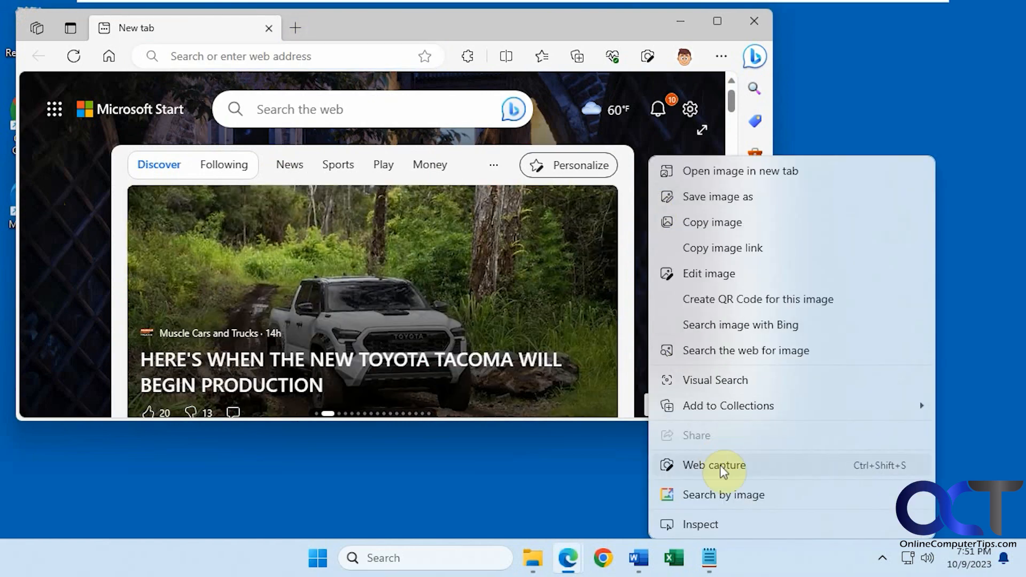
left_click(714, 465)
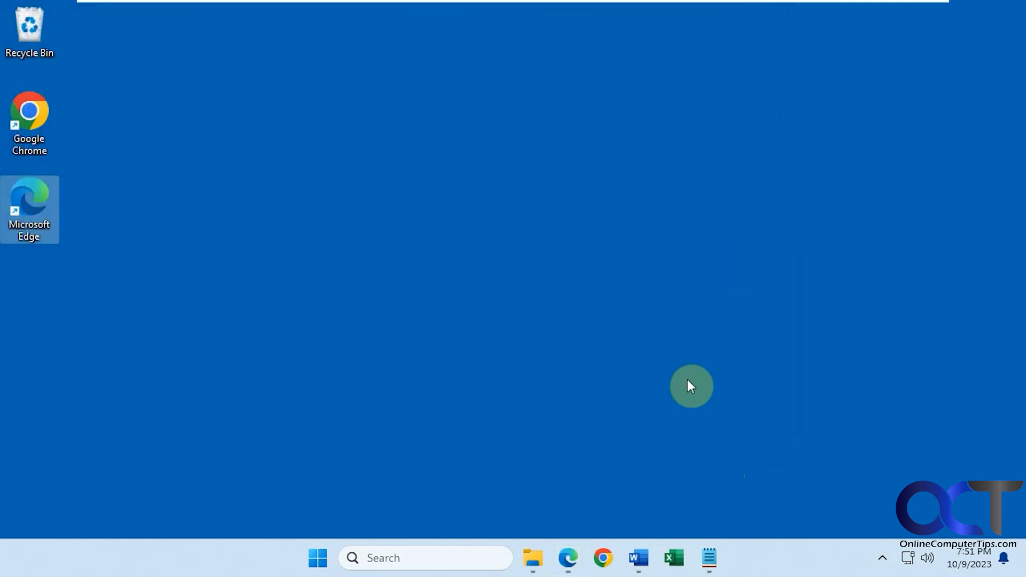
Use Web select to grab the 'What's a dog breed?' paragraph with its formatting
left_click(567, 558)
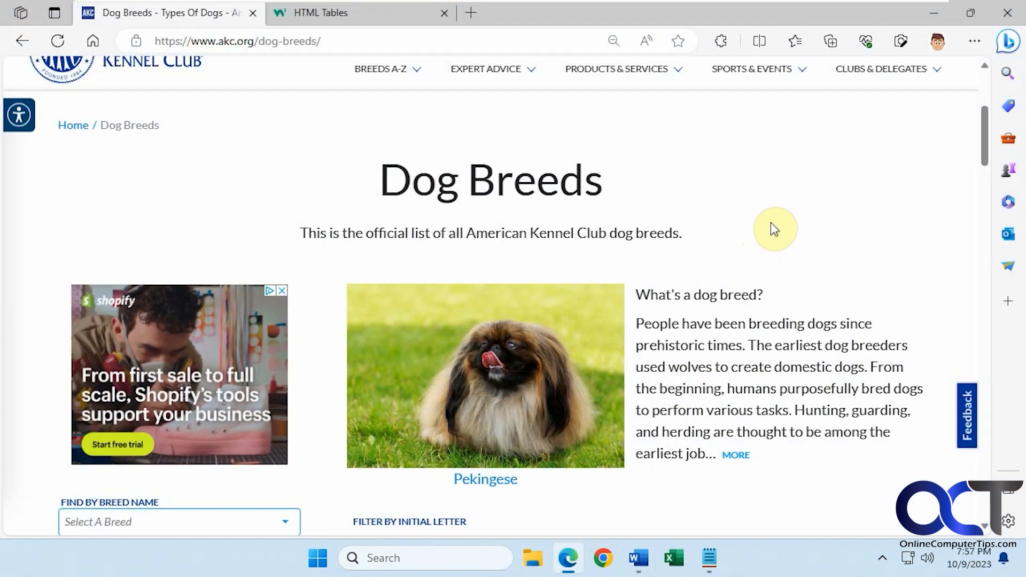
mouse_move(775, 250)
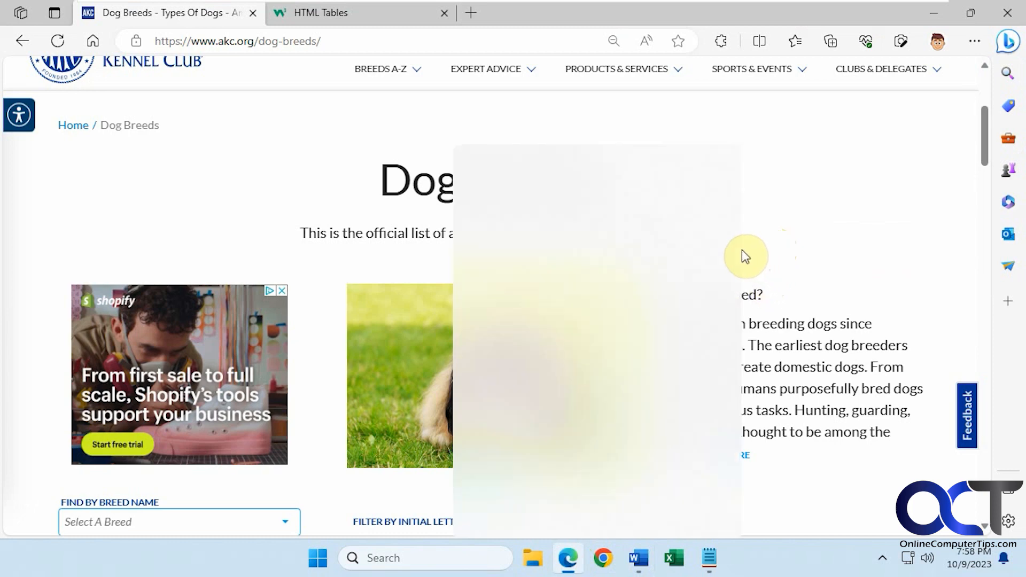
right_click(746, 255)
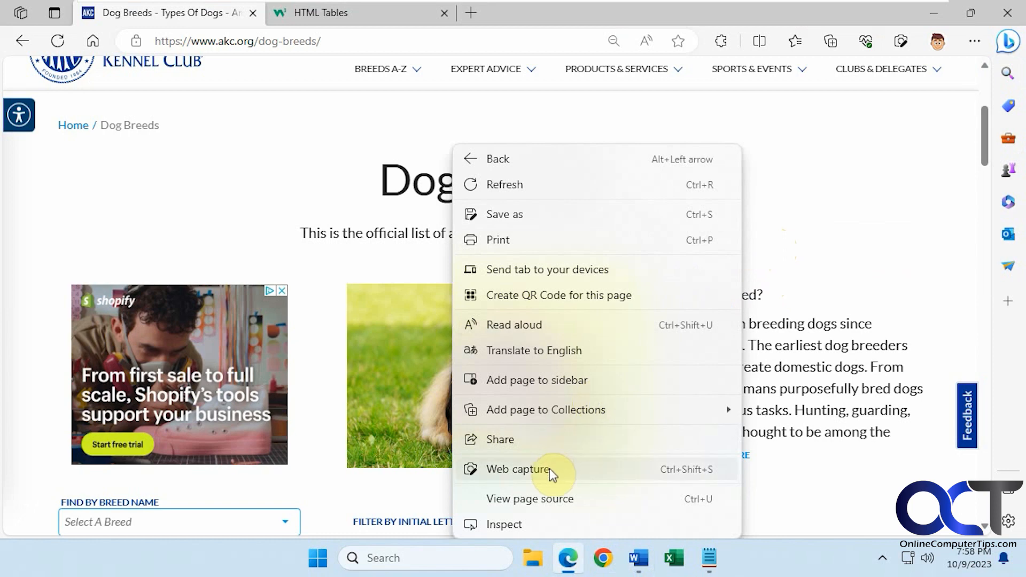
left_click(519, 470)
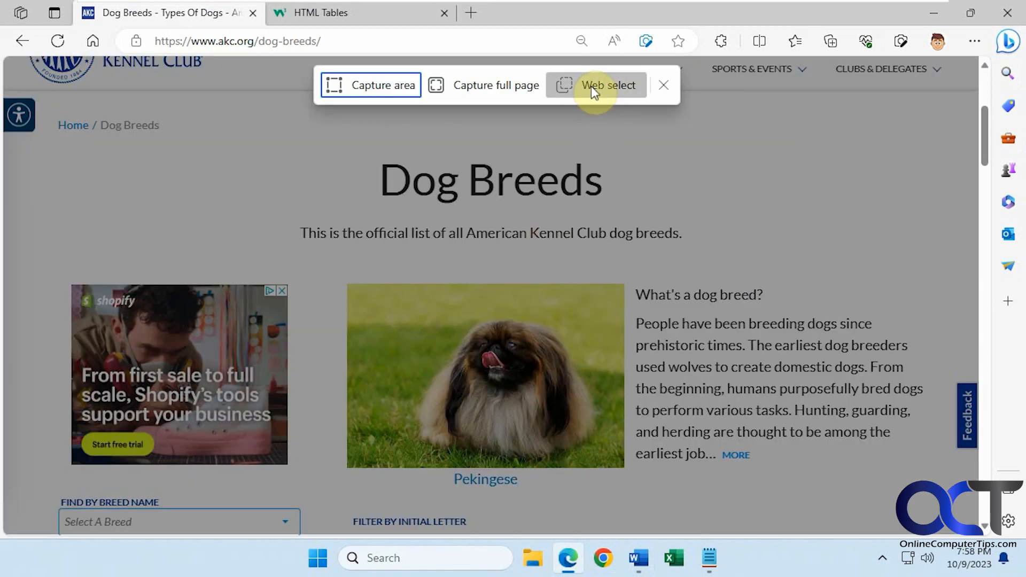
left_click(607, 85)
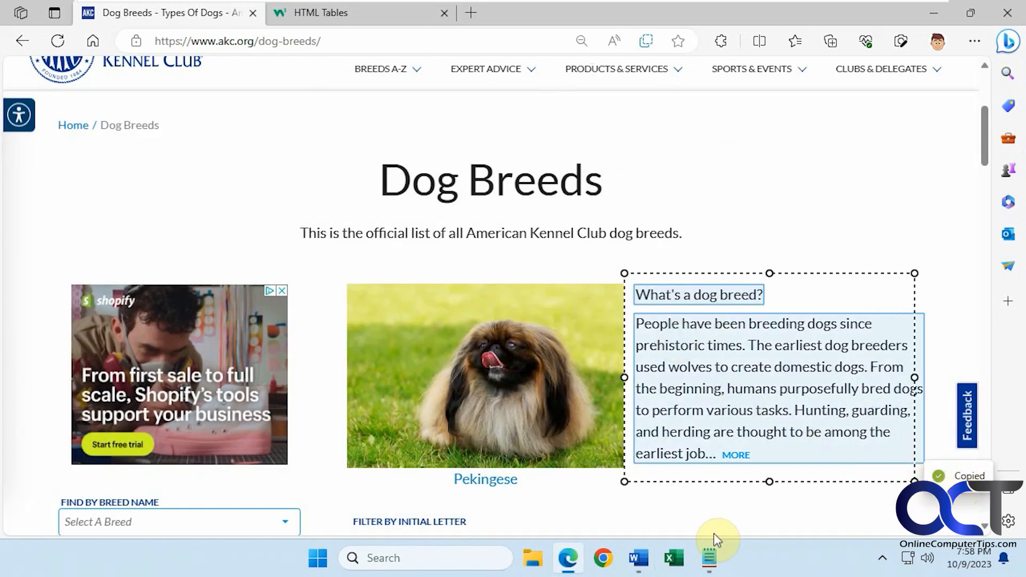
Paste the copied paragraph into the Word document as editable text and return to the page
left_click(637, 558)
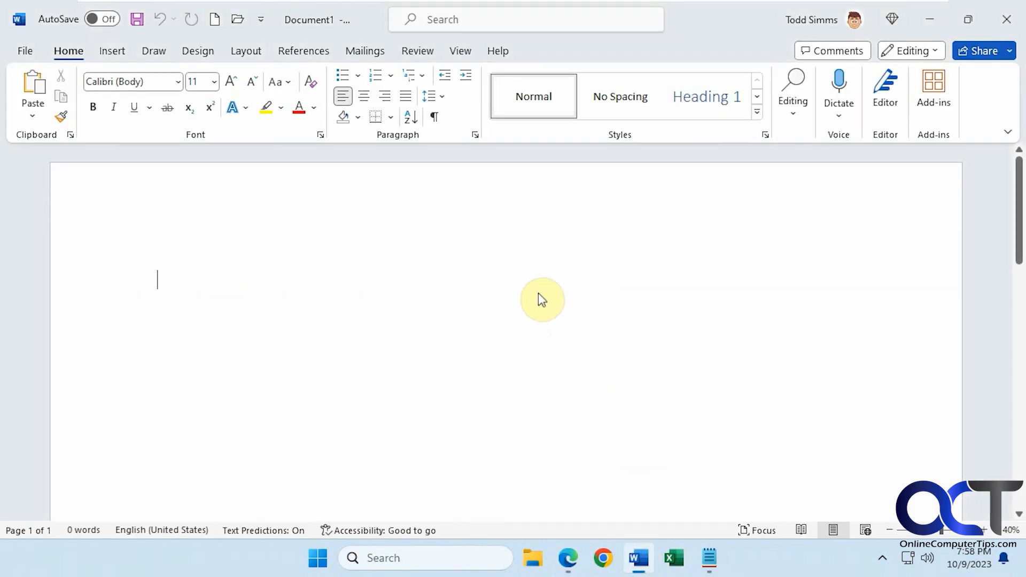
key("ctrl+v")
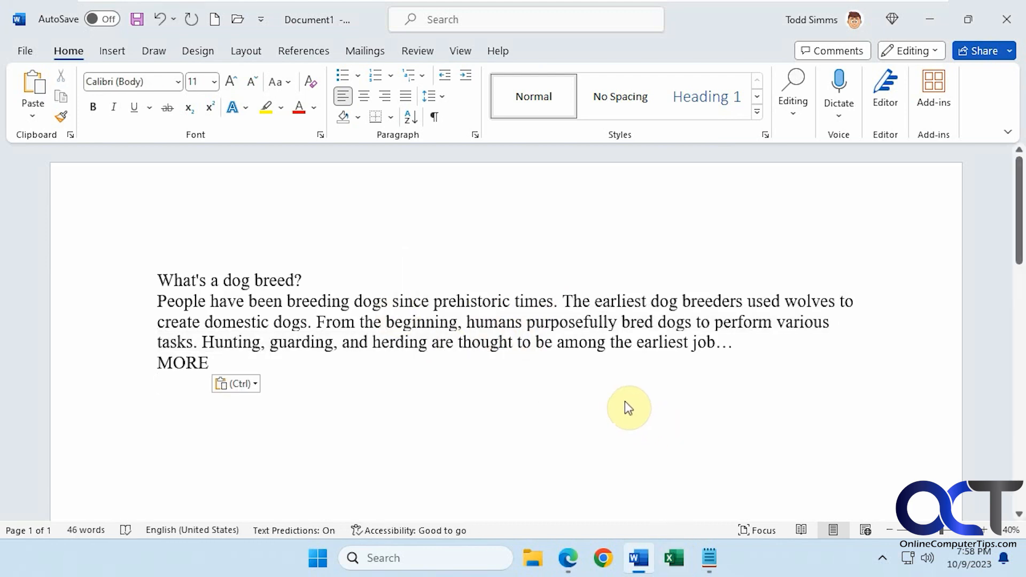
left_click(567, 558)
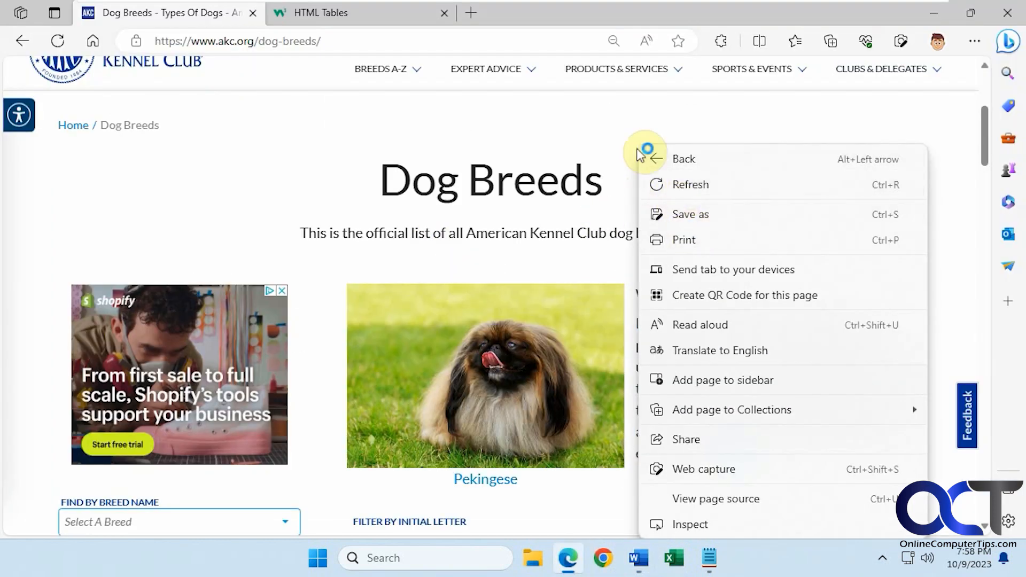
Web-select the heading, intro, Pekingese photo and paragraph, then paste them into Word
left_click(704, 470)
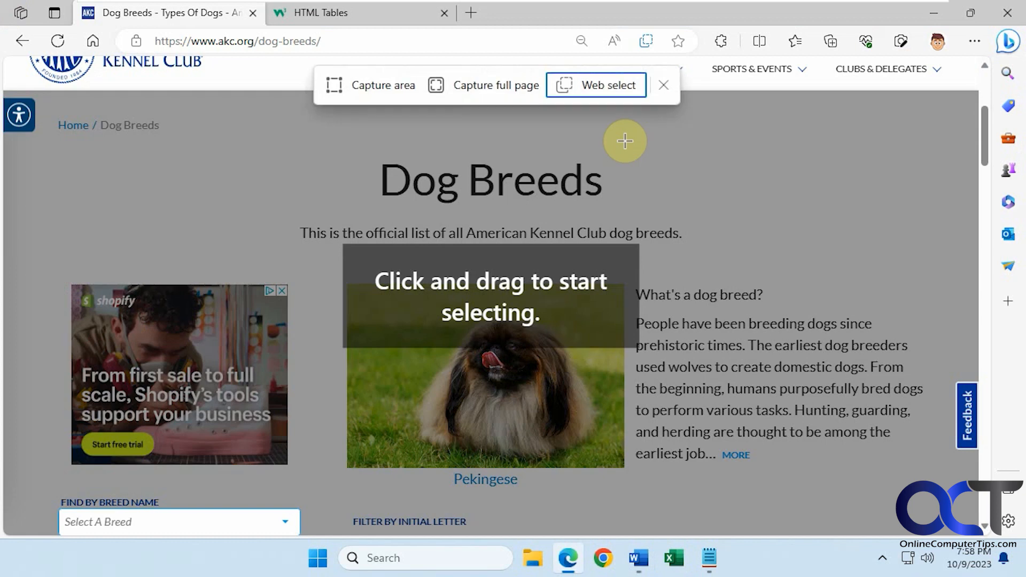
mouse_move(322, 144)
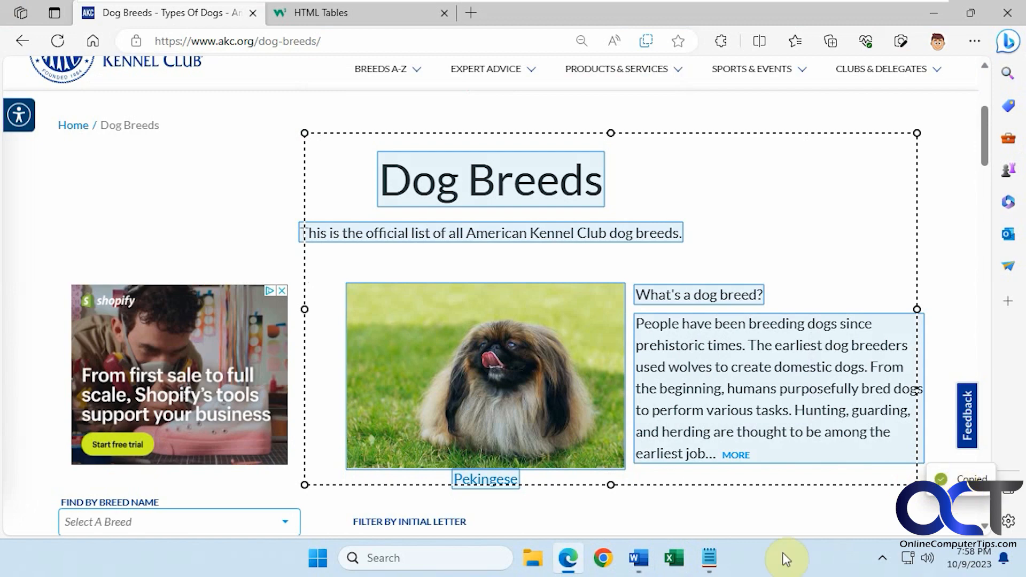
left_click(637, 558)
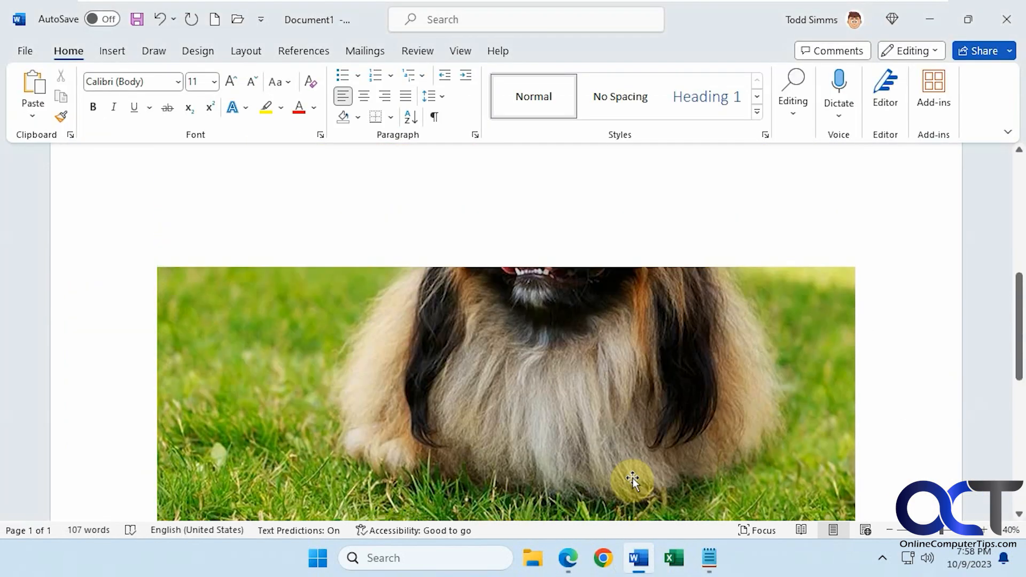
scroll("down", 3)
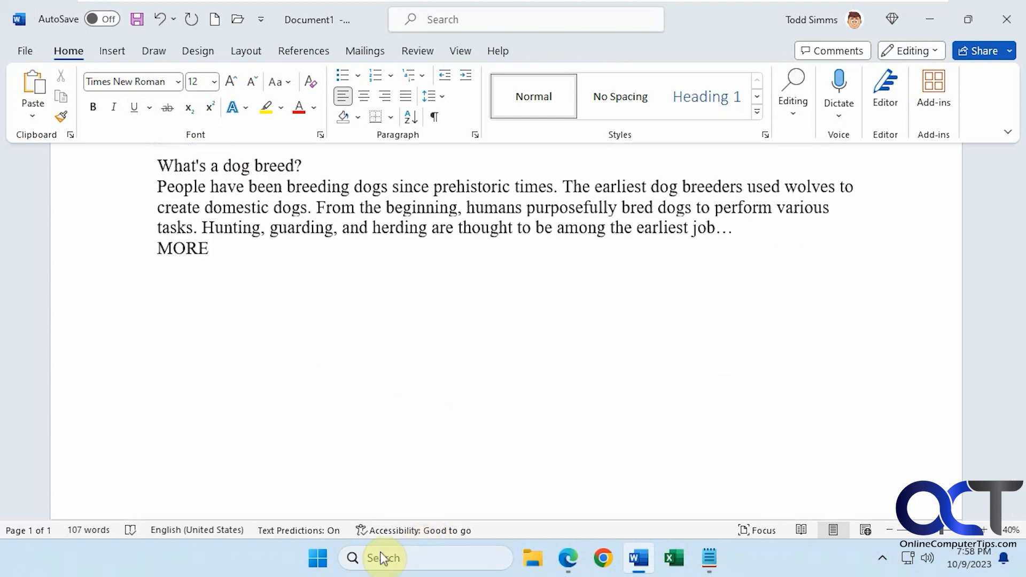
mouse_move(568, 558)
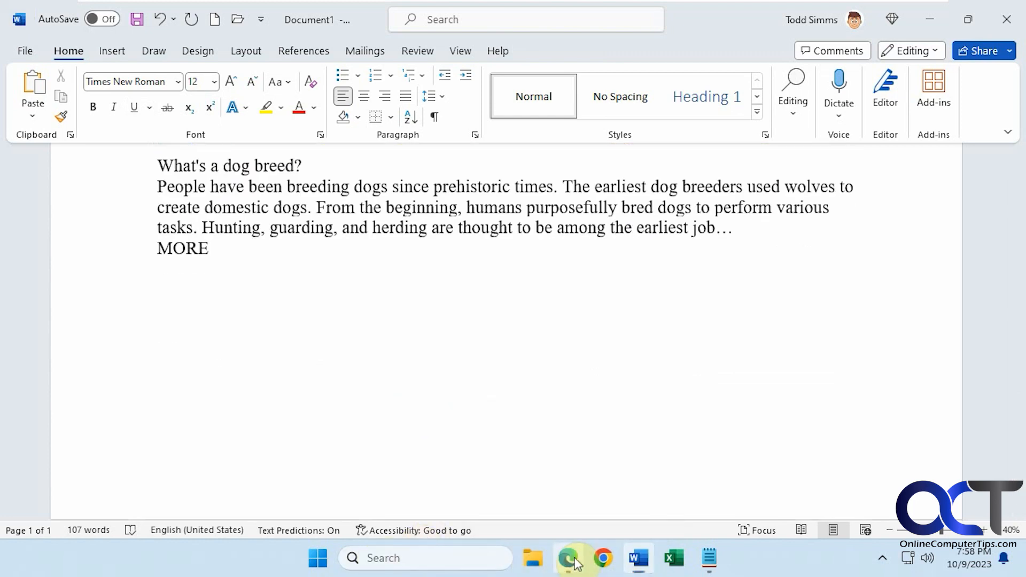
Highlight --enable-features=msEdgeAreaSelect in the shortcut's Target field and close its properties
left_click(568, 558)
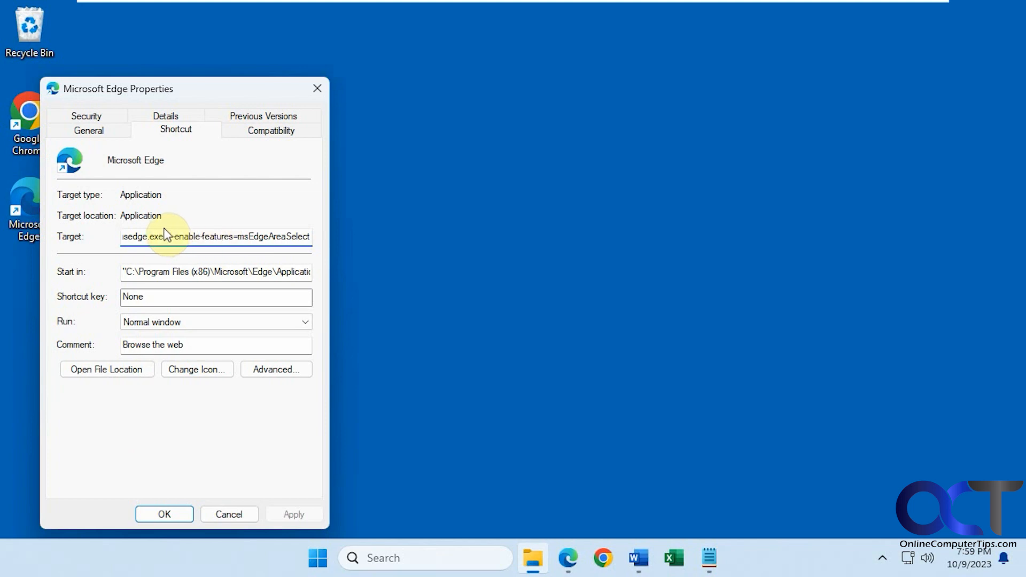
left_click_drag(166, 236, 321, 236)
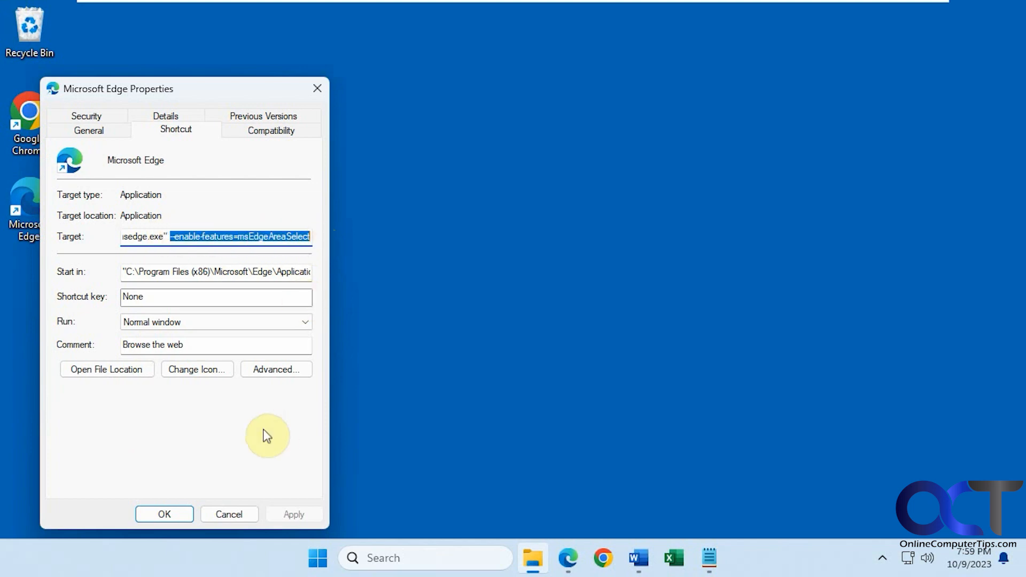
left_click(165, 514)
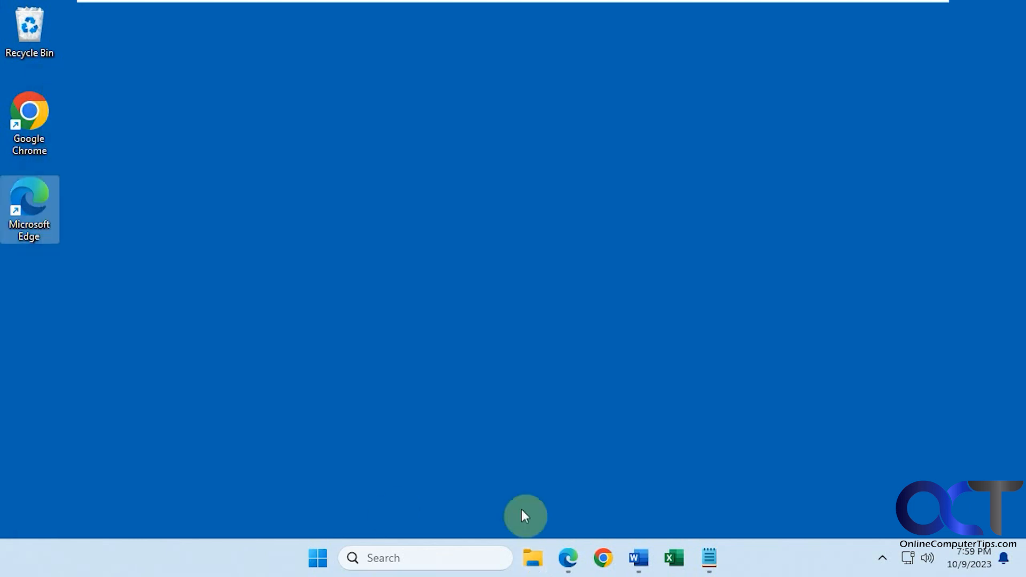
Bring Edge back up on the W3Schools HTML Tables page for the table capture
left_click(566, 558)
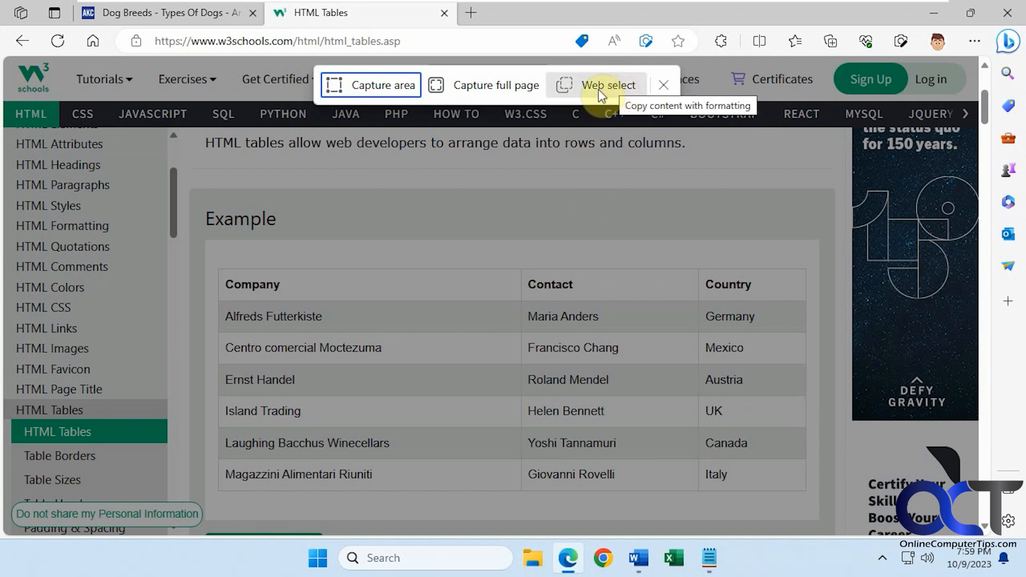
mouse_move(599, 108)
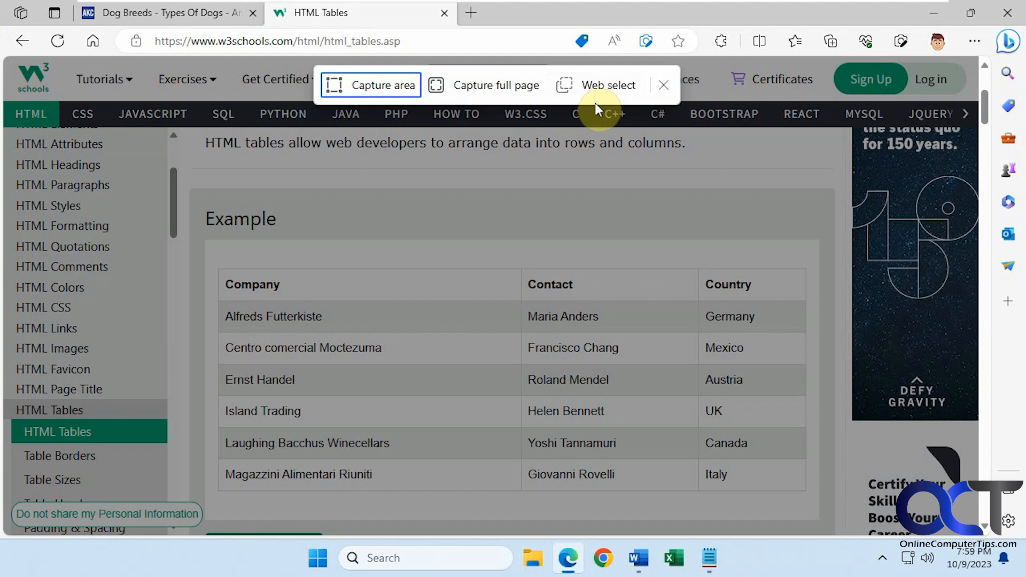
mouse_move(599, 200)
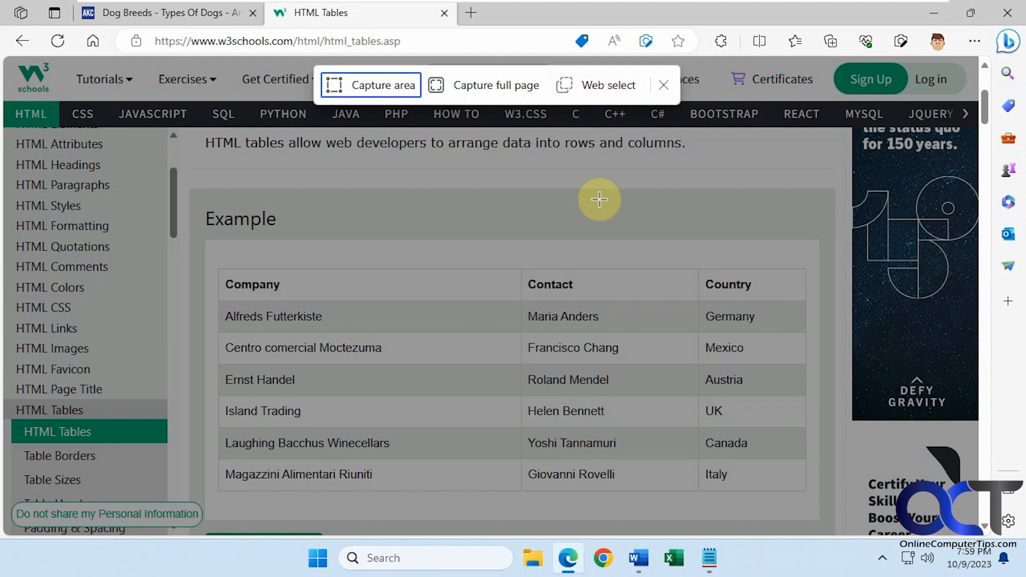
mouse_move(534, 221)
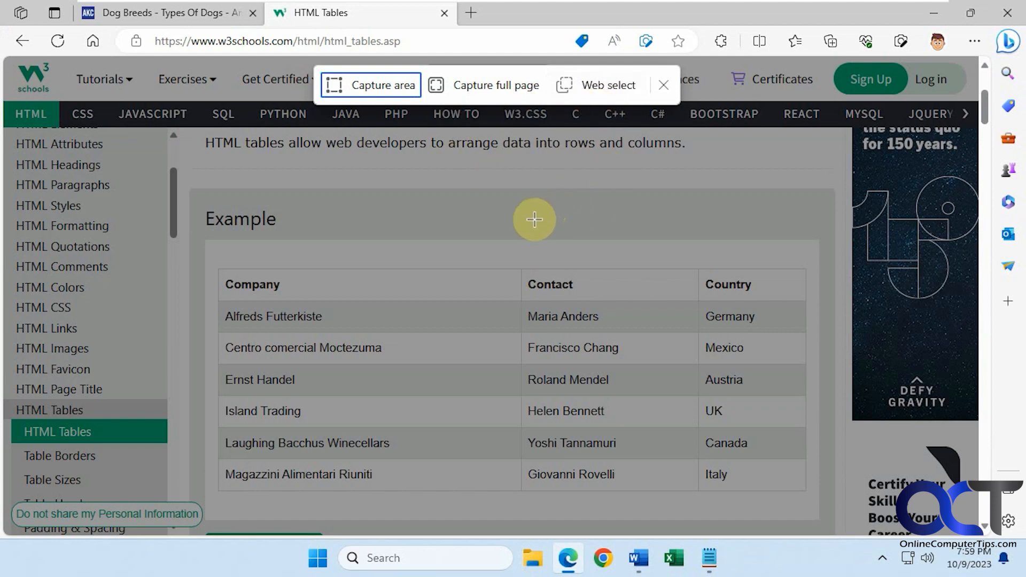
mouse_move(512, 200)
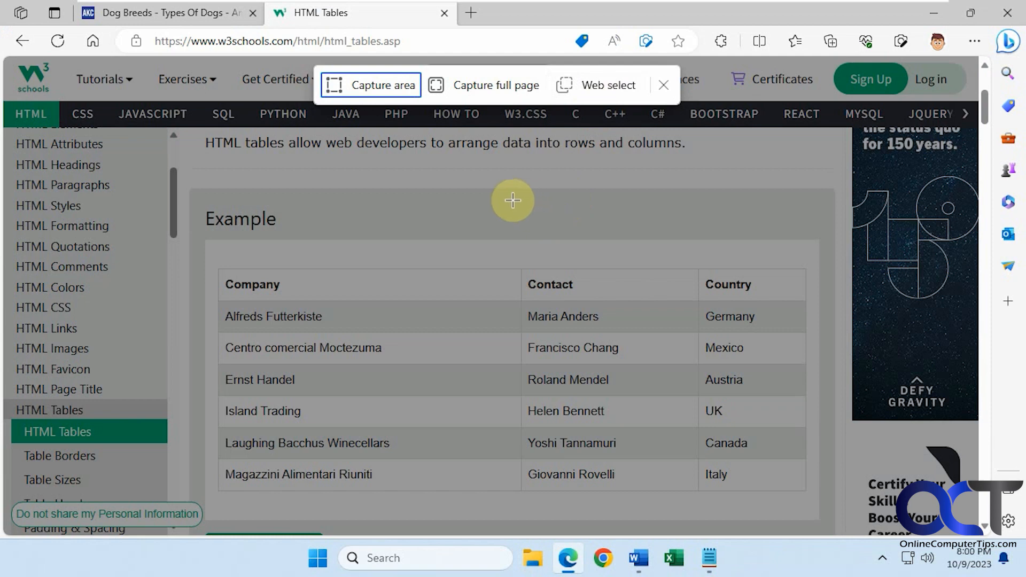